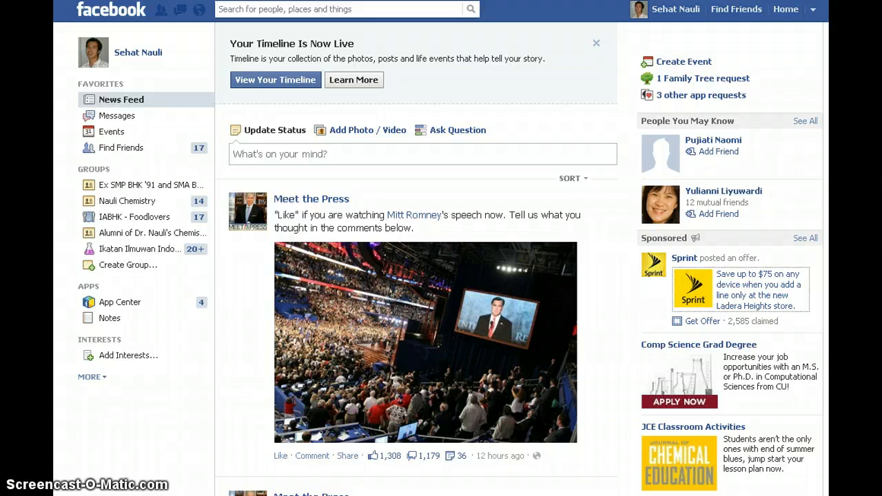
mouse_move(145, 121)
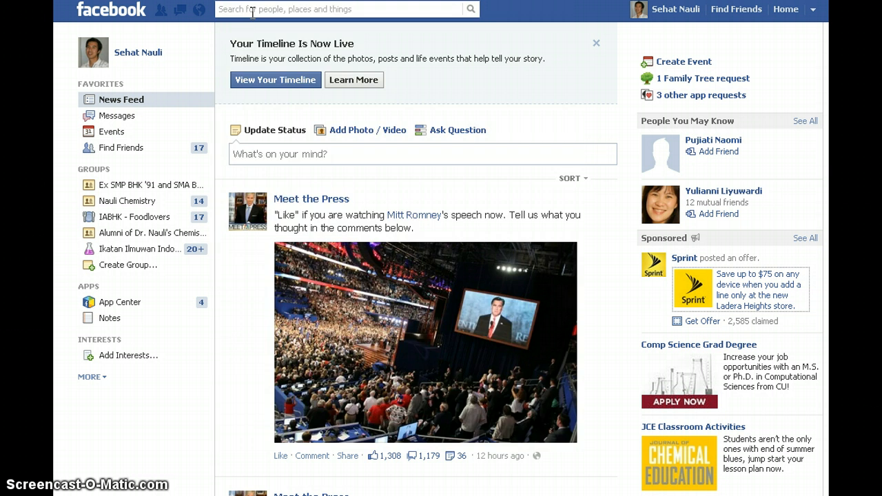
Search Facebook for 'clobby' to reach the Clobby Group Chat app.
text(clobby)
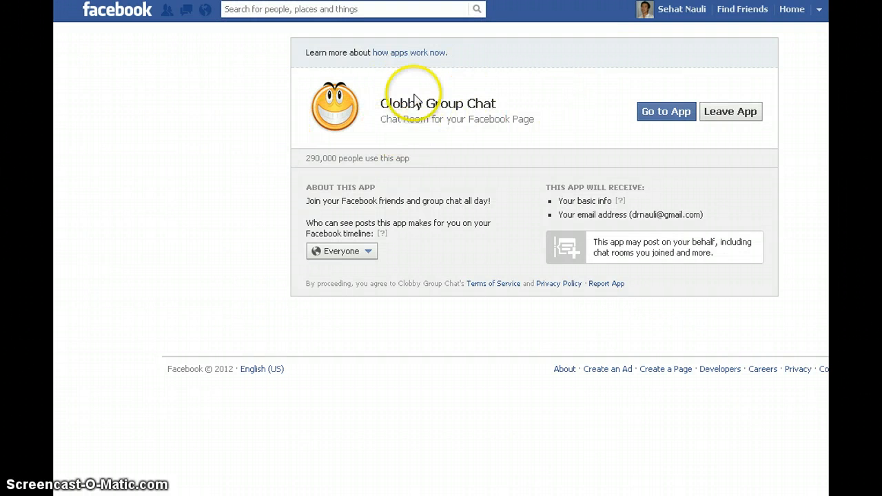
mouse_move(578, 123)
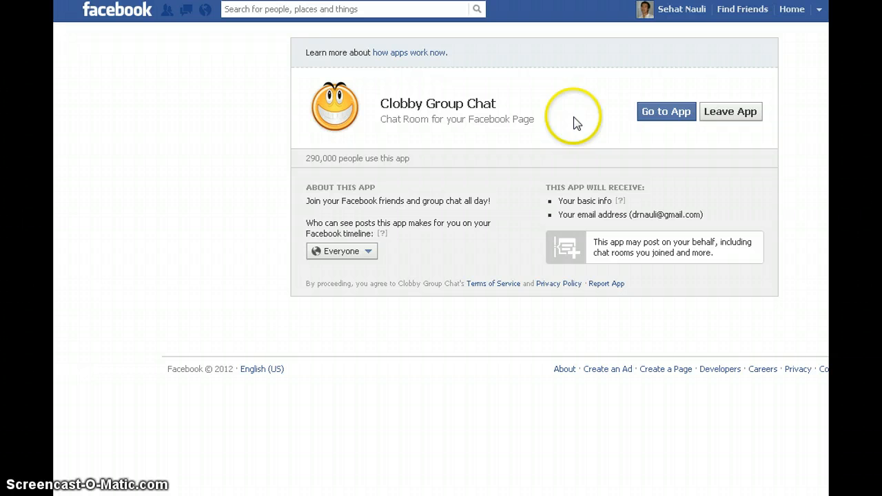
mouse_move(666, 111)
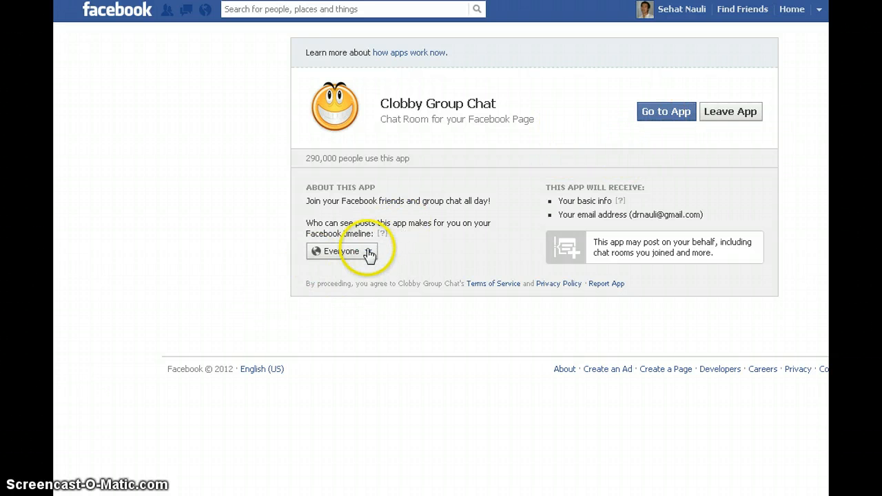
Set Clobby Group Chat's post visibility to Only Me and accept the app.
click(342, 251)
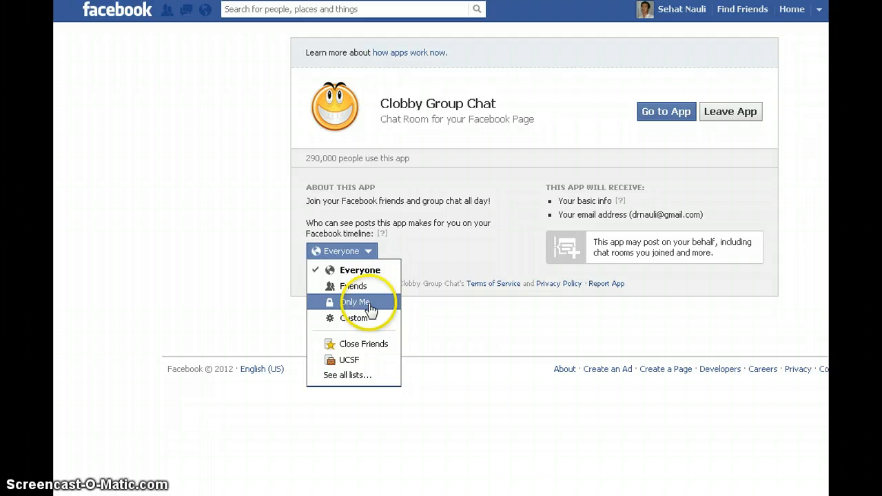
click(355, 302)
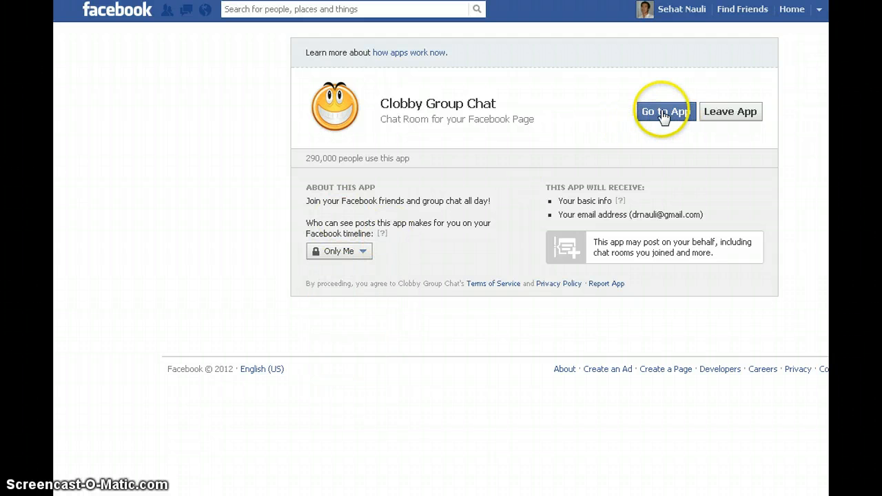
click(665, 111)
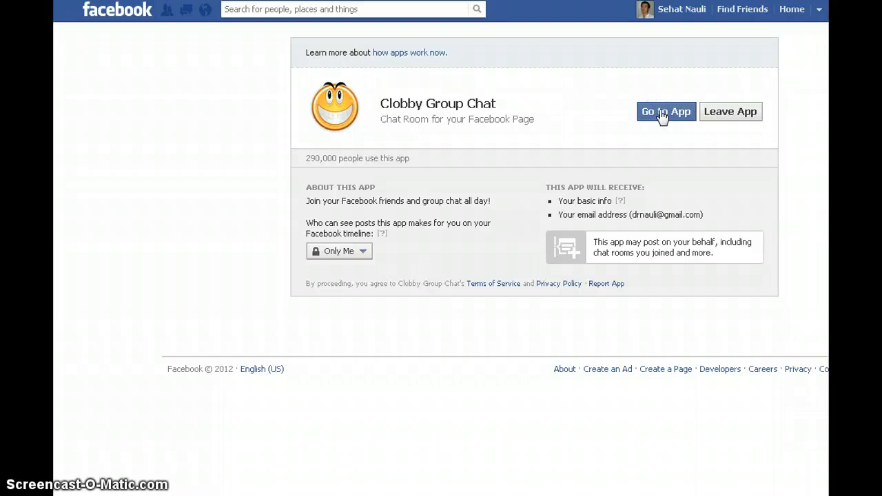
Launch Clobby Group Chat and let the public chat room load.
click(665, 112)
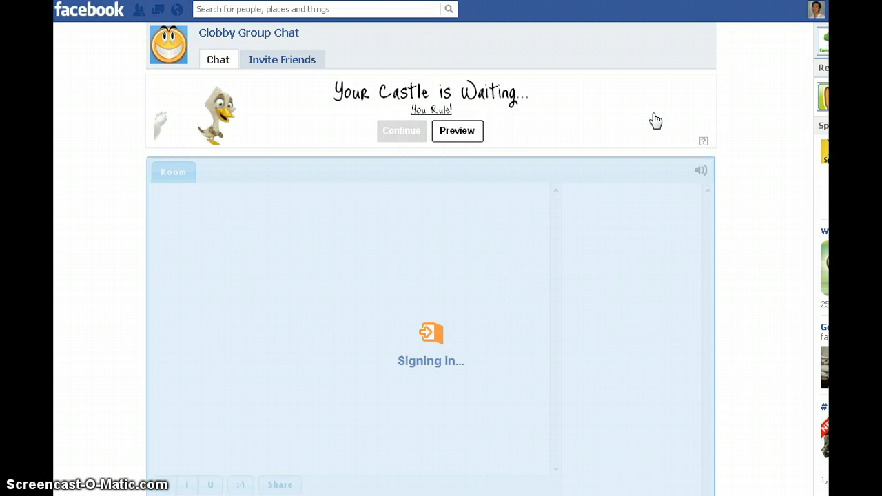
scroll(down, 3)
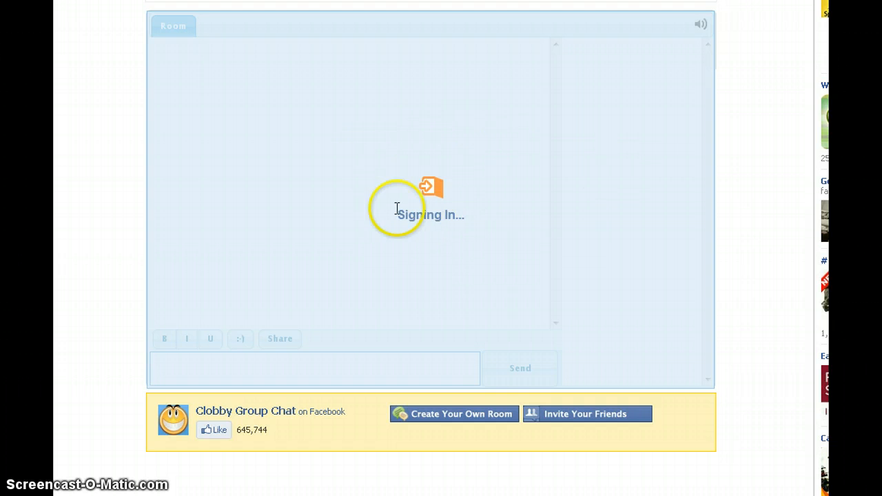
mouse_move(133, 286)
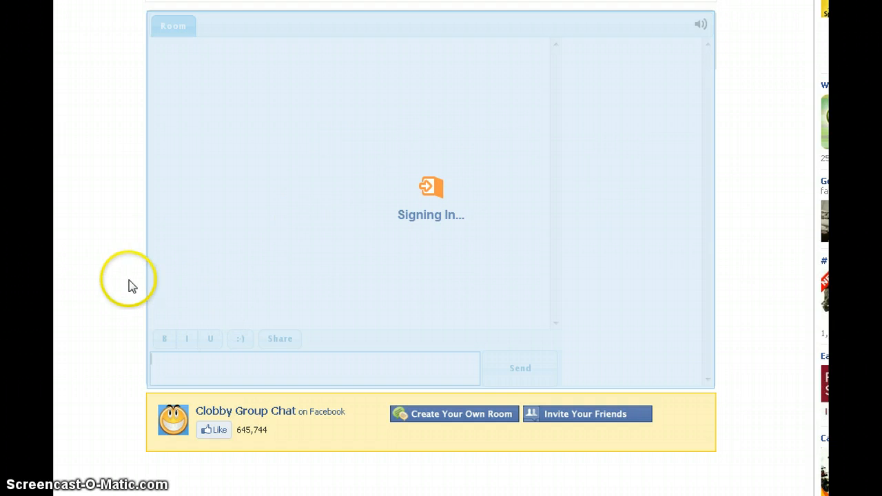
mouse_move(127, 291)
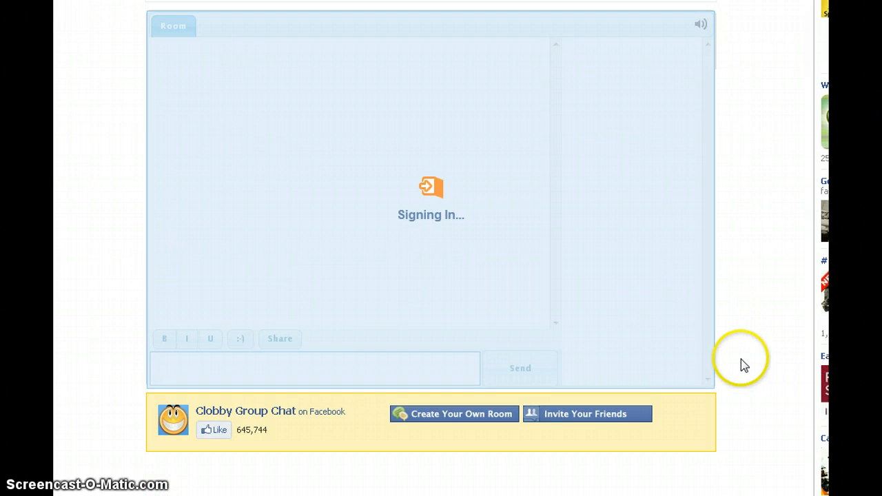
mouse_move(751, 364)
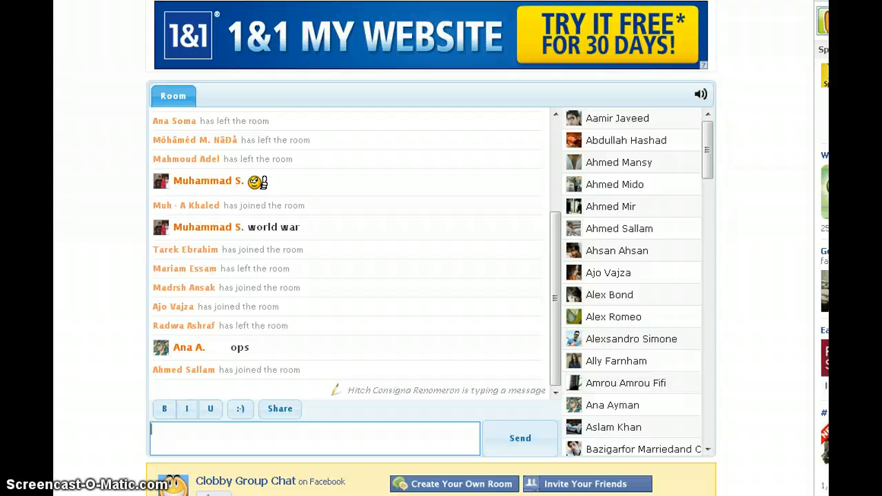
scroll(down, 3)
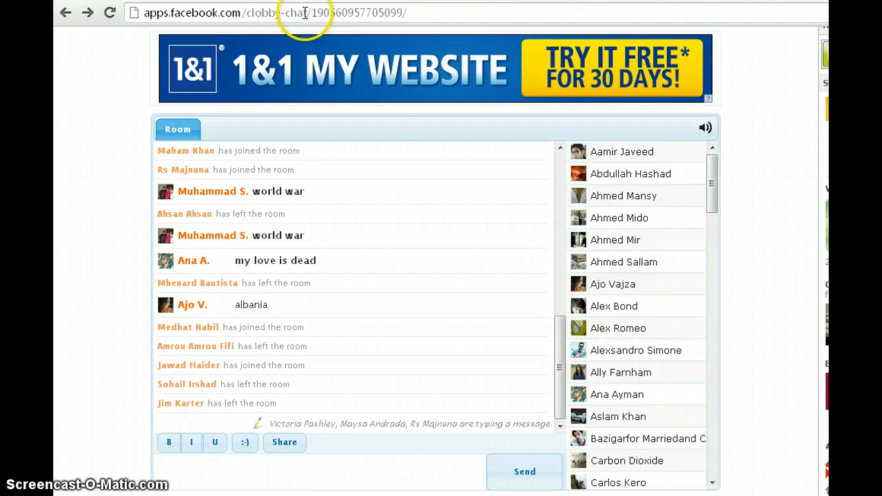
click(331, 13)
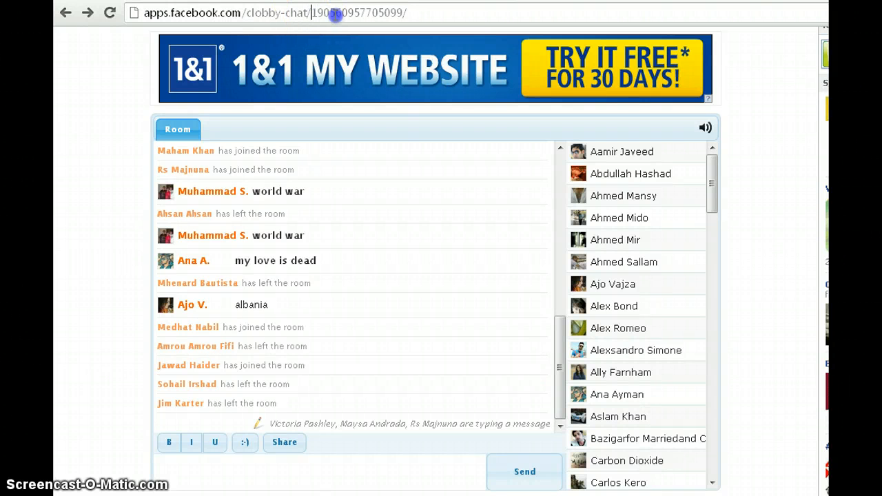
double_click(359, 13)
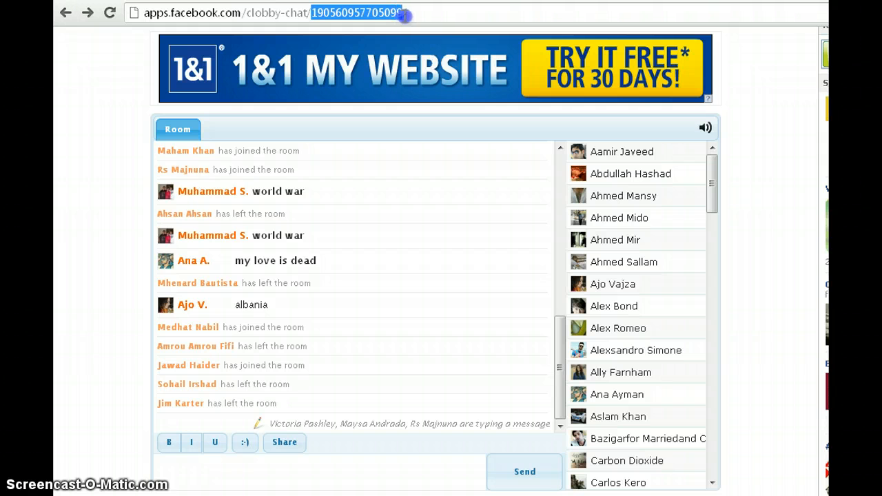
mouse_move(372, 228)
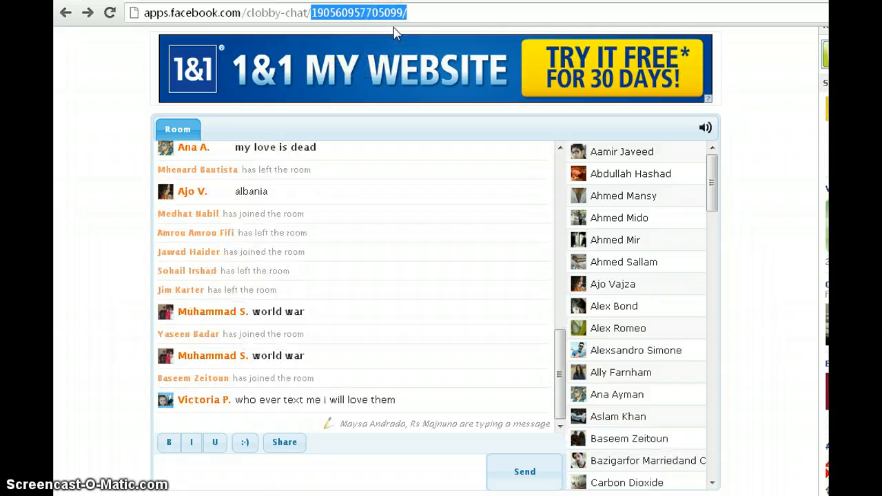
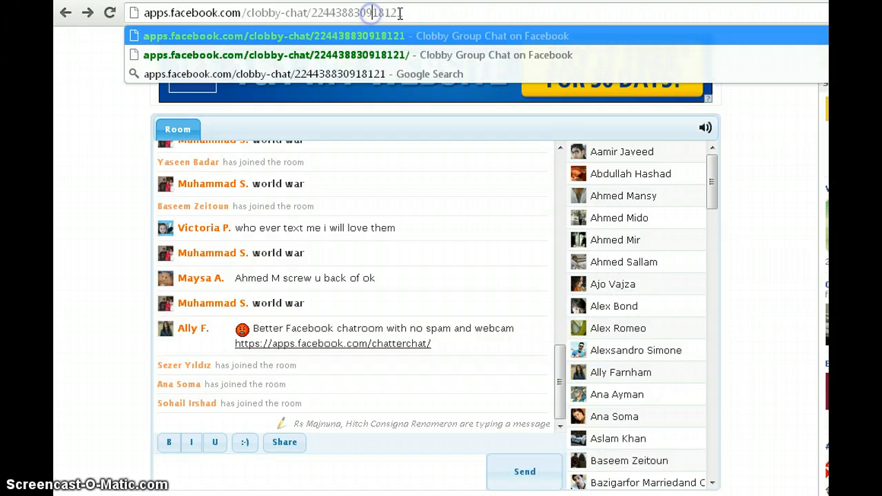
double_click(355, 13)
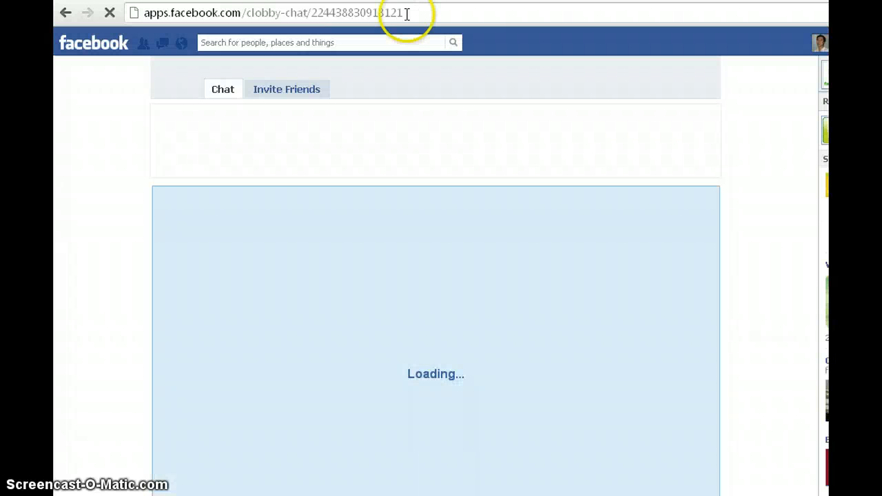
mouse_move(189, 289)
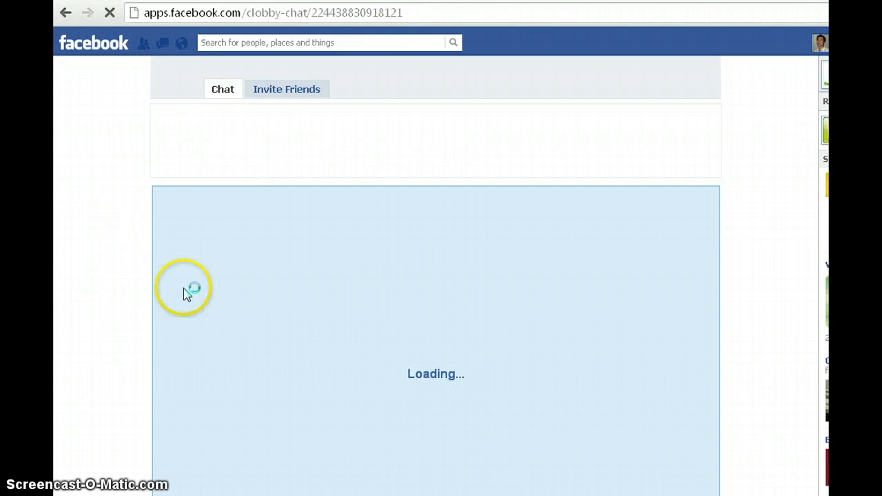
mouse_move(417, 358)
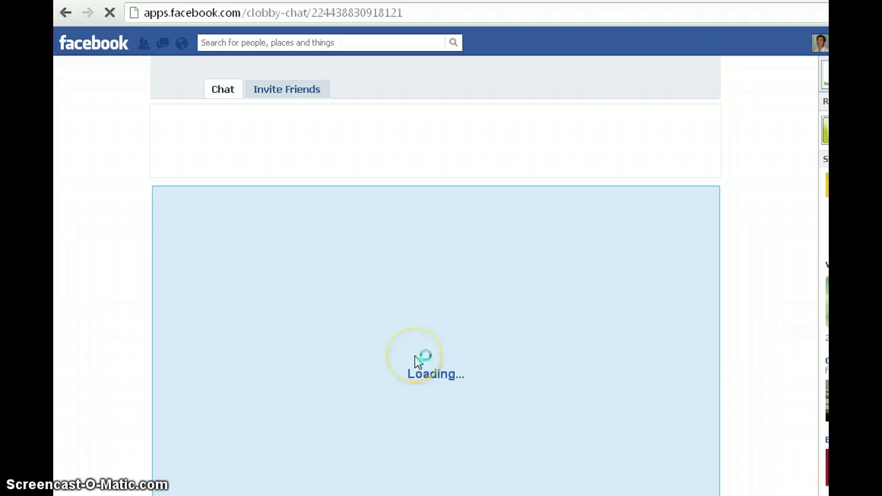
mouse_move(217, 366)
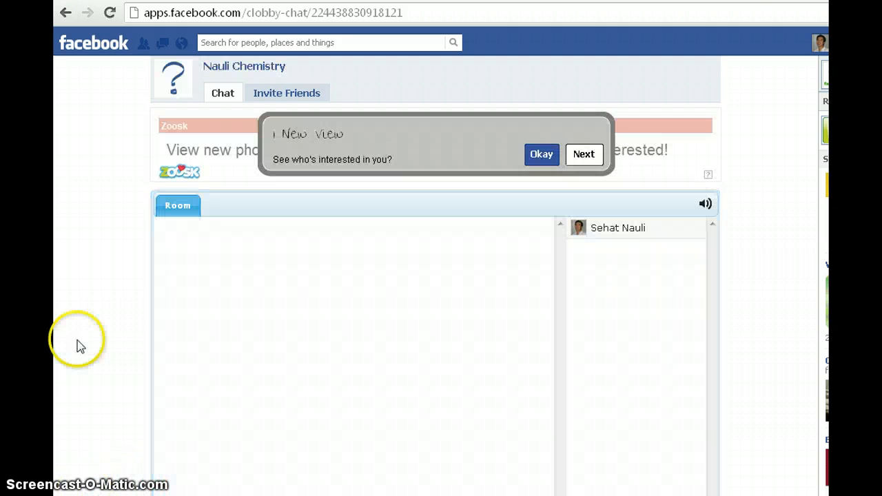
Load the Nauli Chemistry class chat room.
click(618, 228)
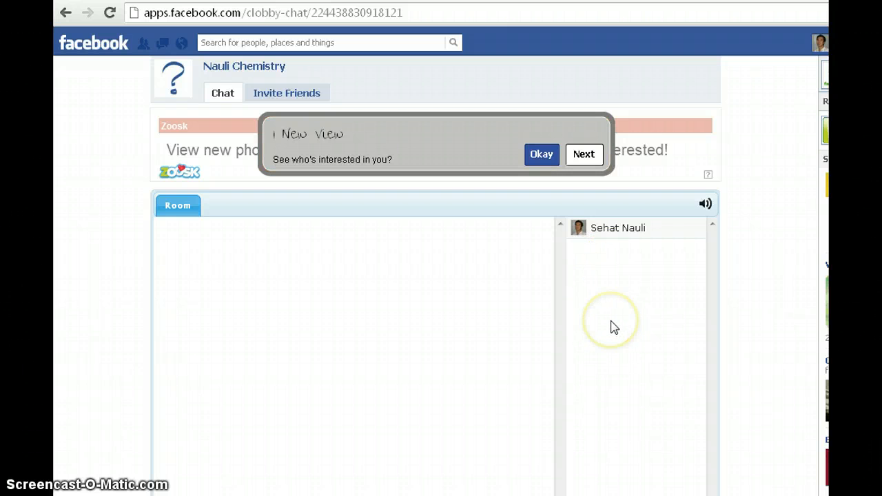
mouse_move(587, 369)
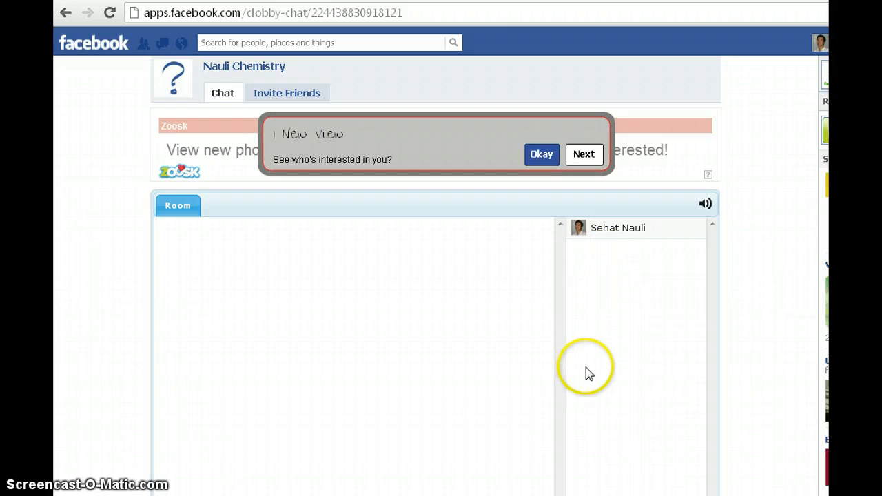
mouse_move(628, 269)
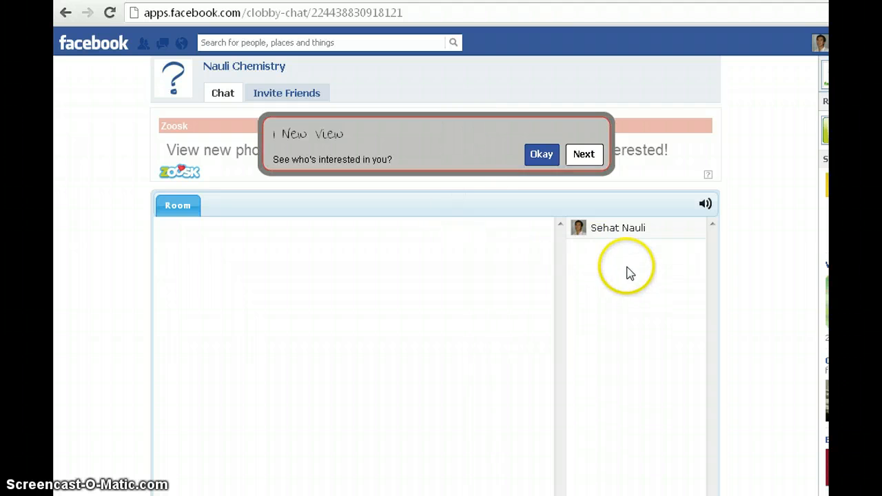
mouse_move(612, 323)
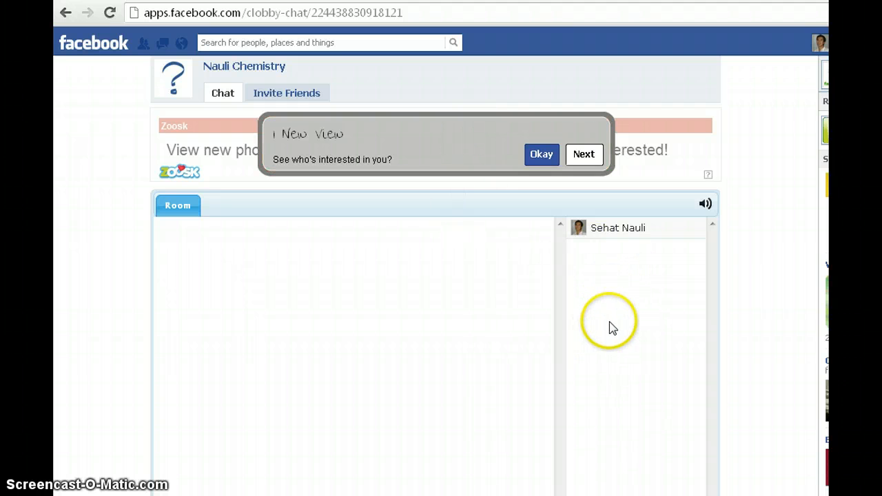
mouse_move(136, 432)
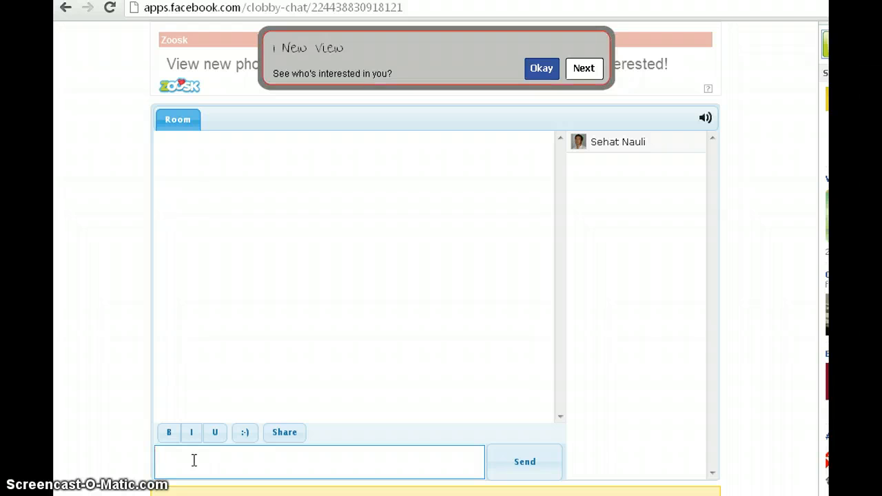
Send the test message 'sadfsahsadf' and decline posting to the wall.
text(sadfsahsadf)
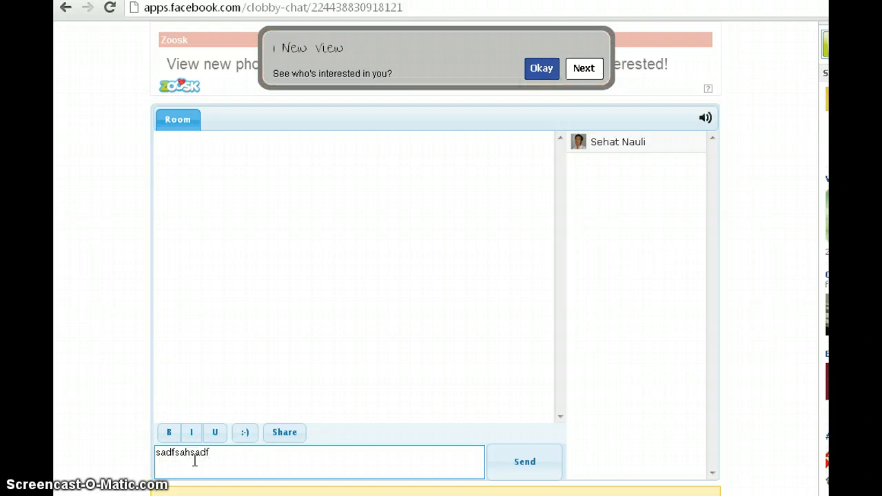
click(524, 462)
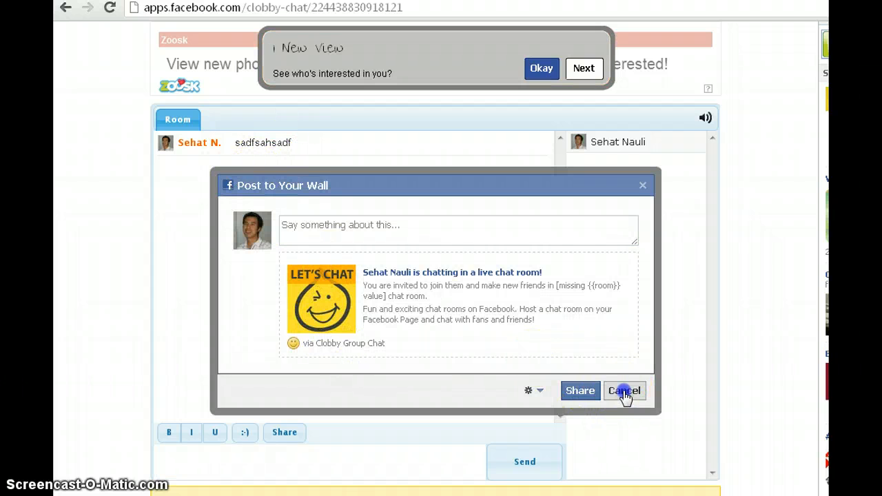
click(624, 391)
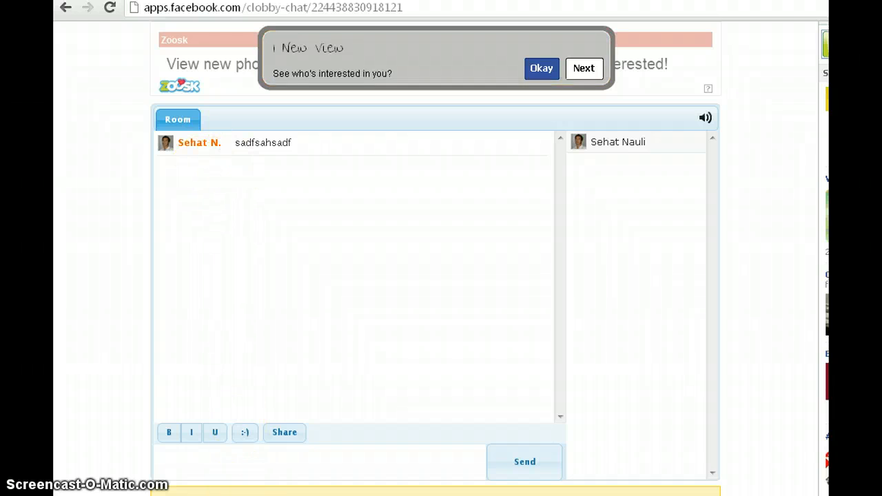
click(317, 462)
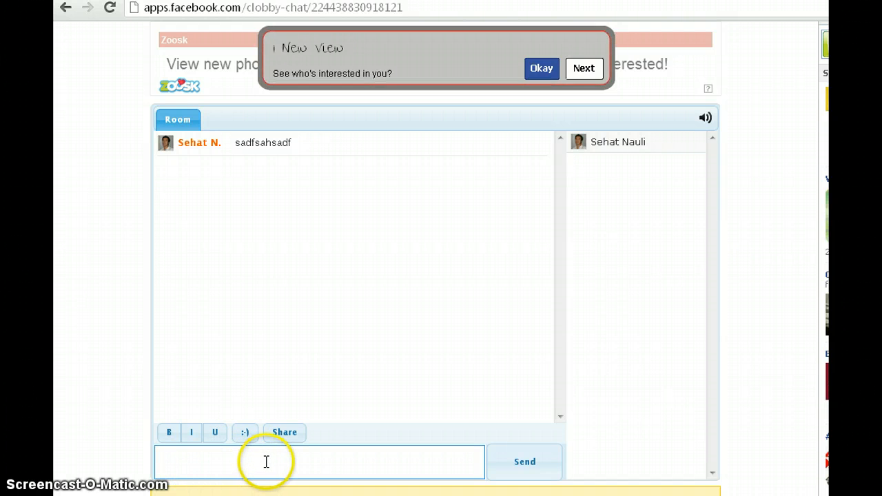
mouse_move(248, 293)
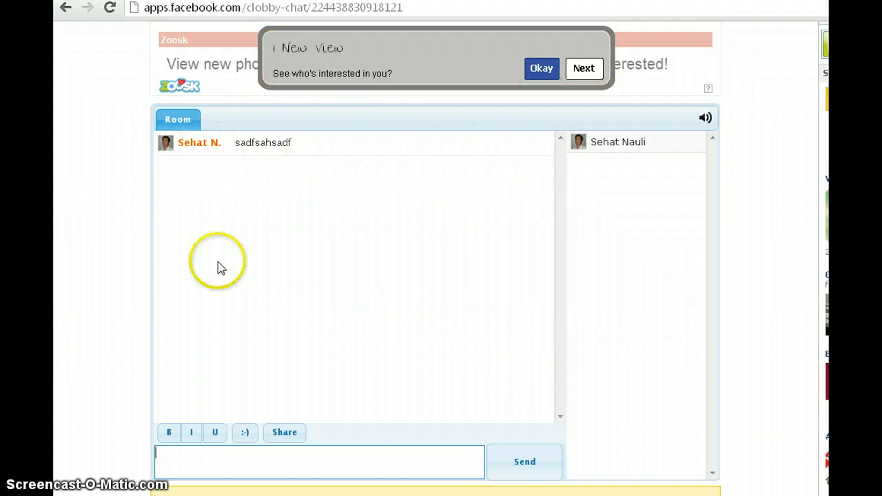
mouse_move(231, 334)
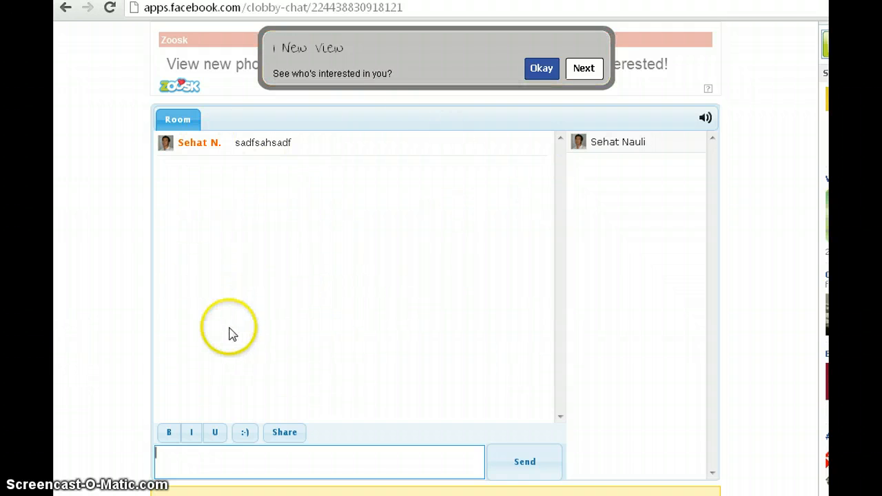
mouse_move(172, 324)
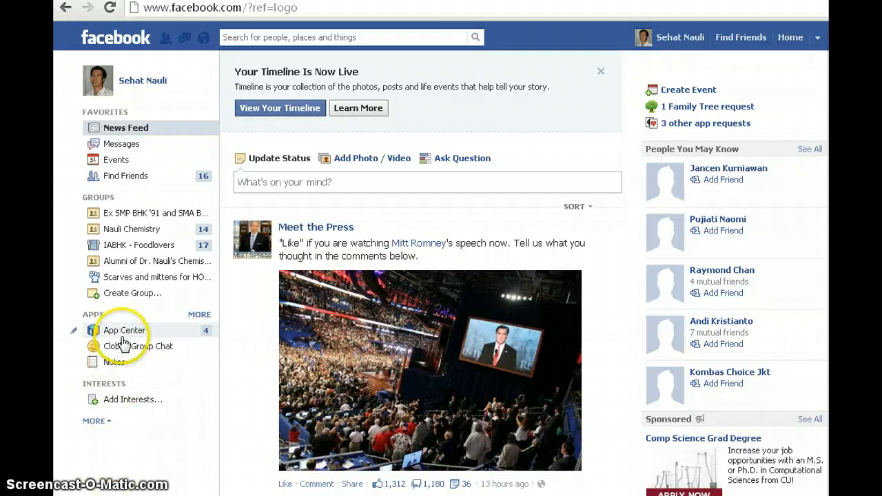
mouse_move(142, 346)
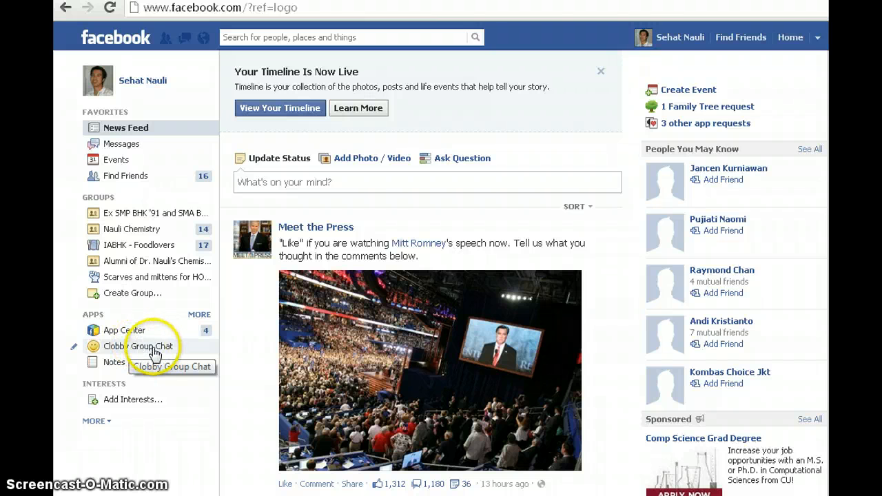
Reopen Clobby Group Chat from the Apps section of Facebook's left sidebar.
click(138, 346)
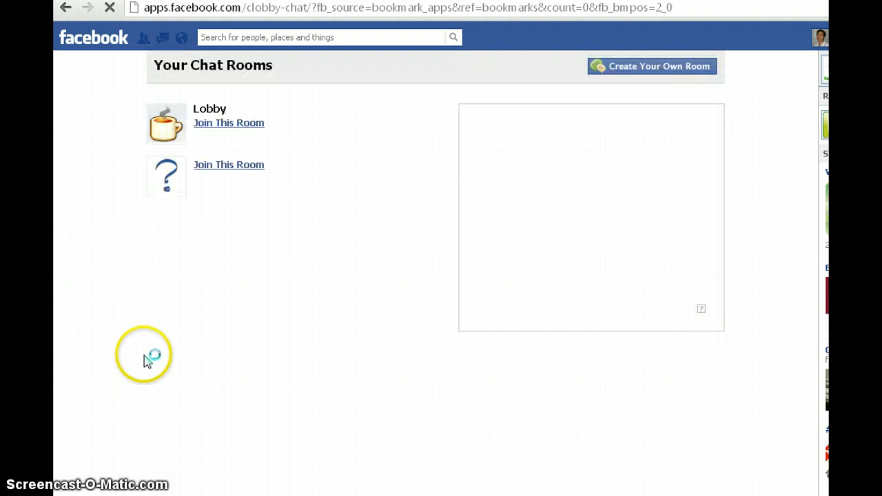